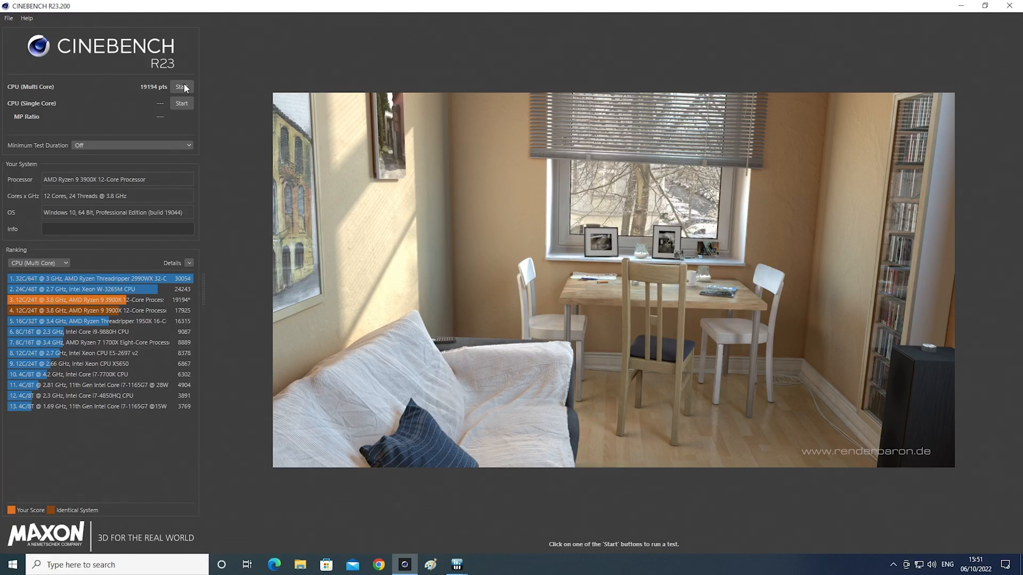
Set ASUS Performance Enhancement to Enabled in Ai Tweaker and bring up the save-and-exit options
{"action": "left_click", "coordinate": [182, 87]}
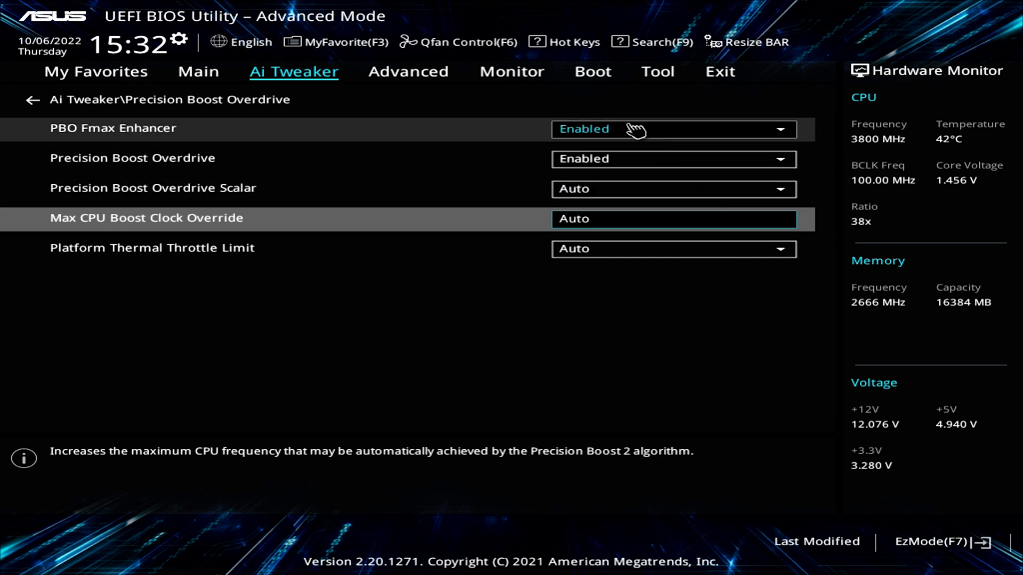
{"action": "mouse_move", "coordinate": [175, 68]}
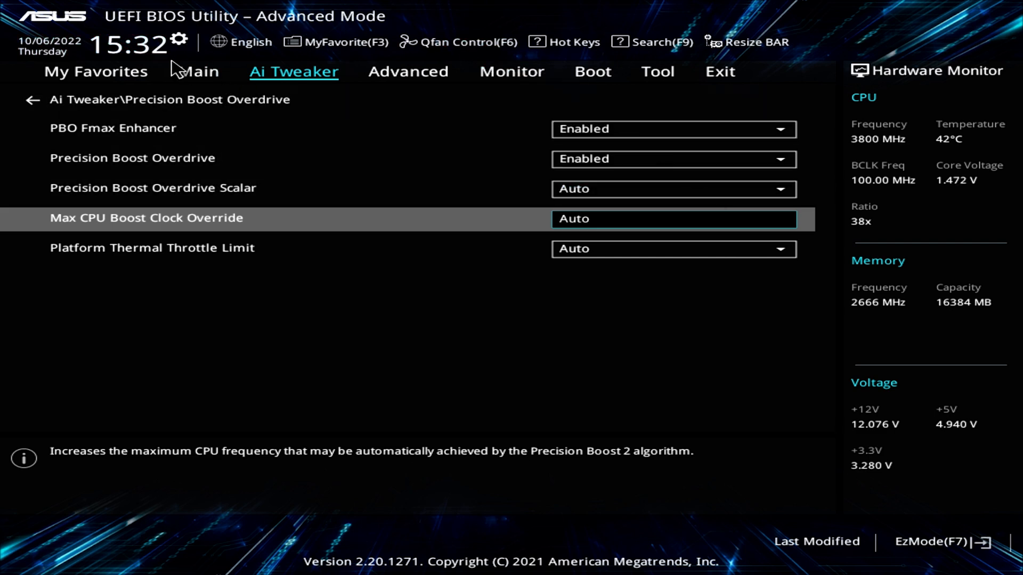
{"action": "left_click", "coordinate": [198, 72]}
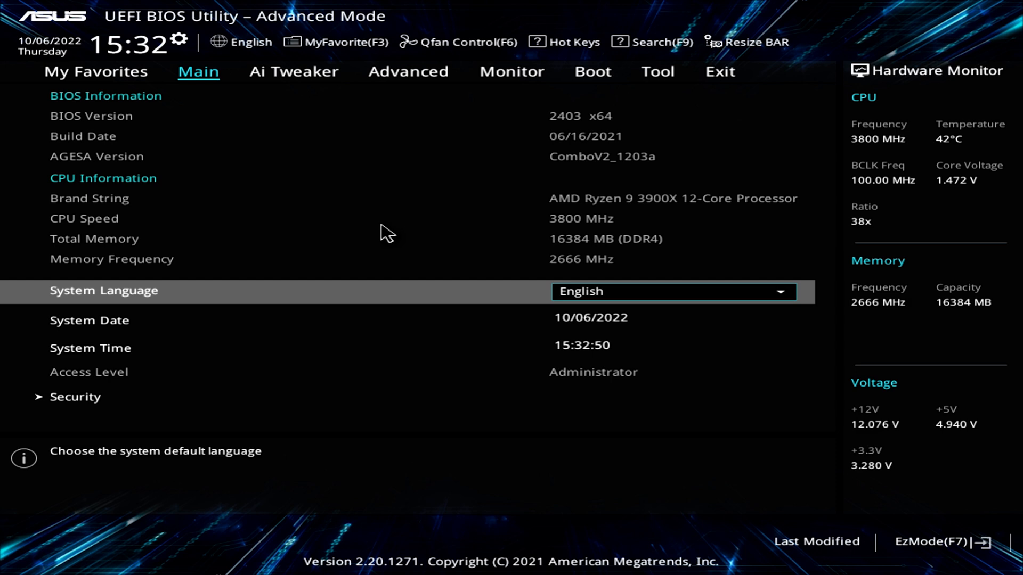
{"action": "left_click", "coordinate": [294, 71]}
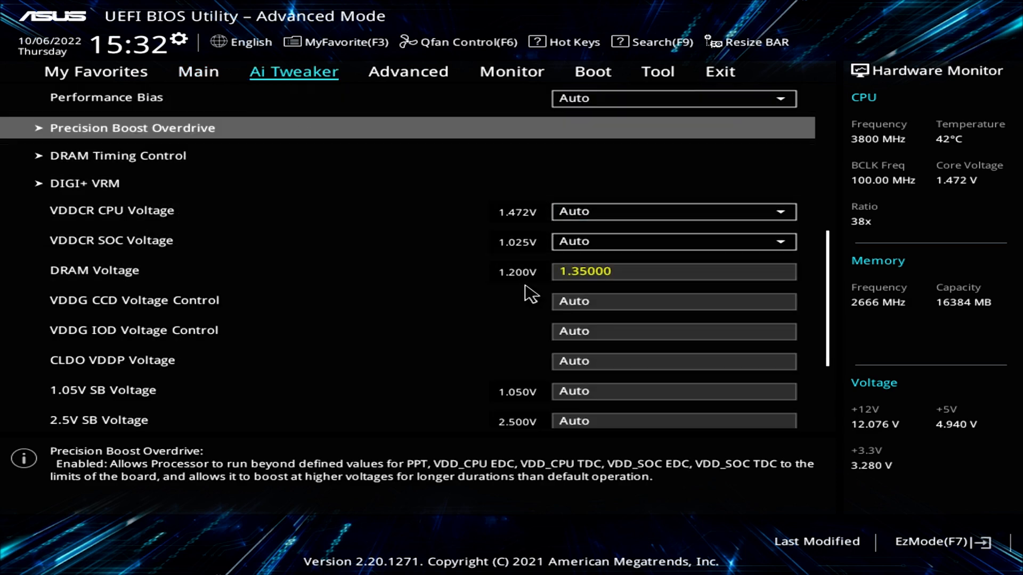
{"action": "scroll", "scroll_direction": "up", "scroll_amount": 3}
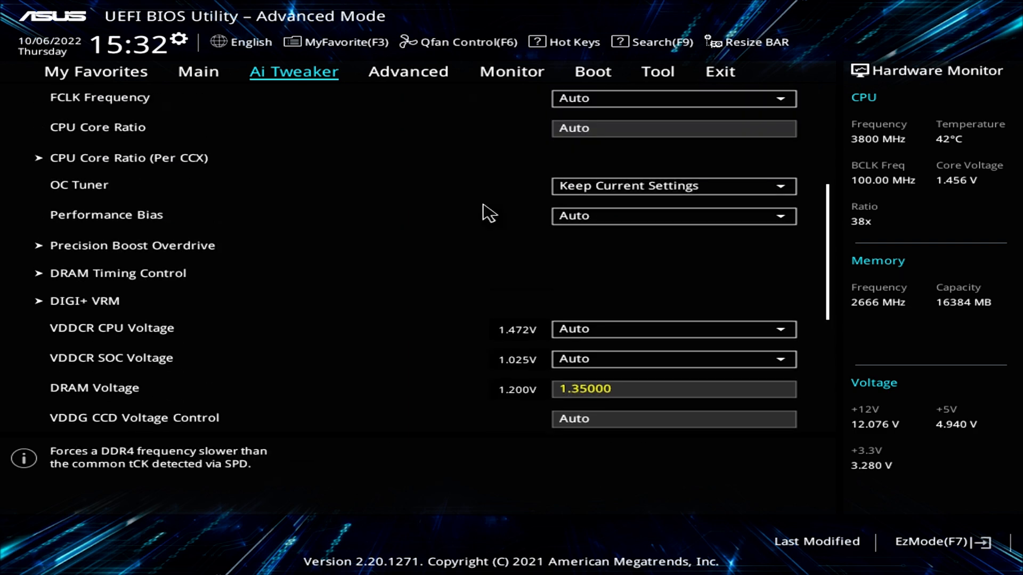
{"action": "scroll", "scroll_direction": "up", "scroll_amount": 3}
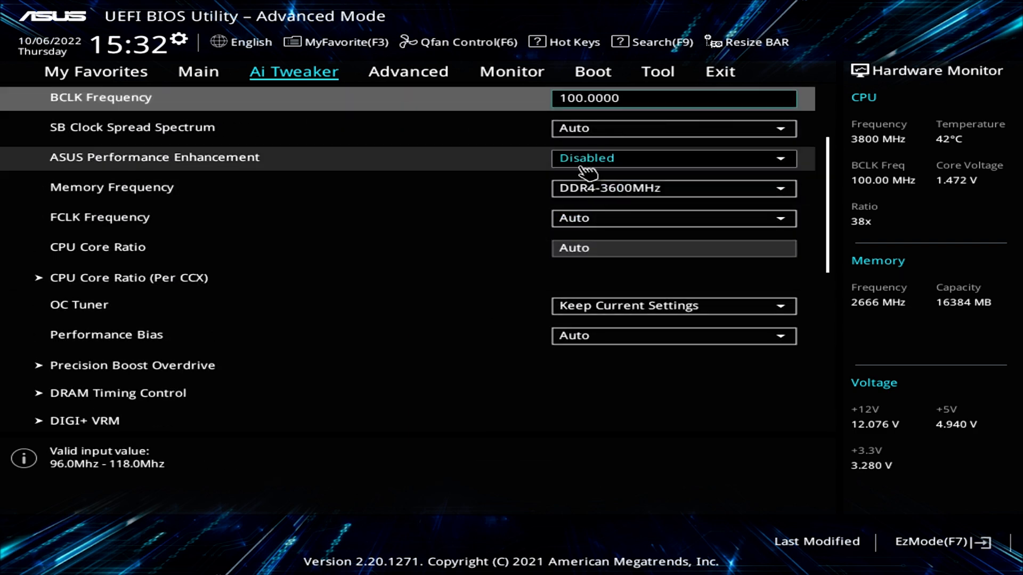
{"action": "left_click", "coordinate": [673, 158]}
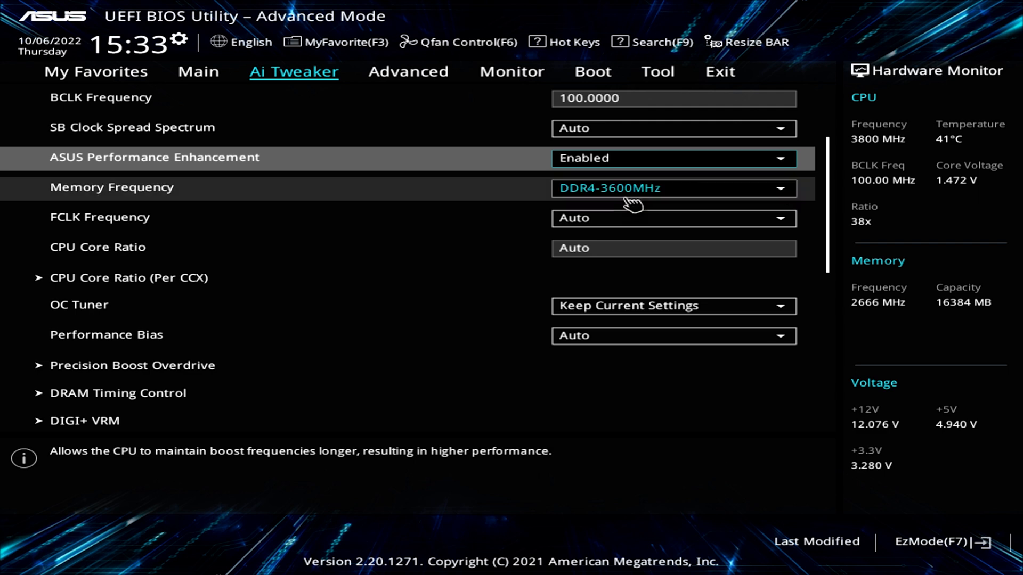
{"action": "mouse_move", "coordinate": [674, 98]}
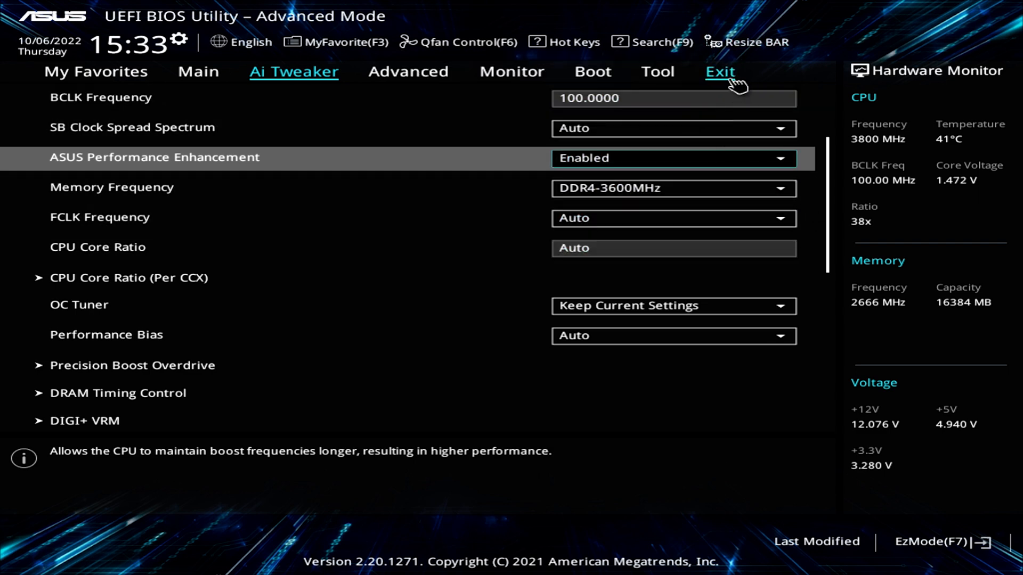
{"action": "left_click", "coordinate": [719, 72]}
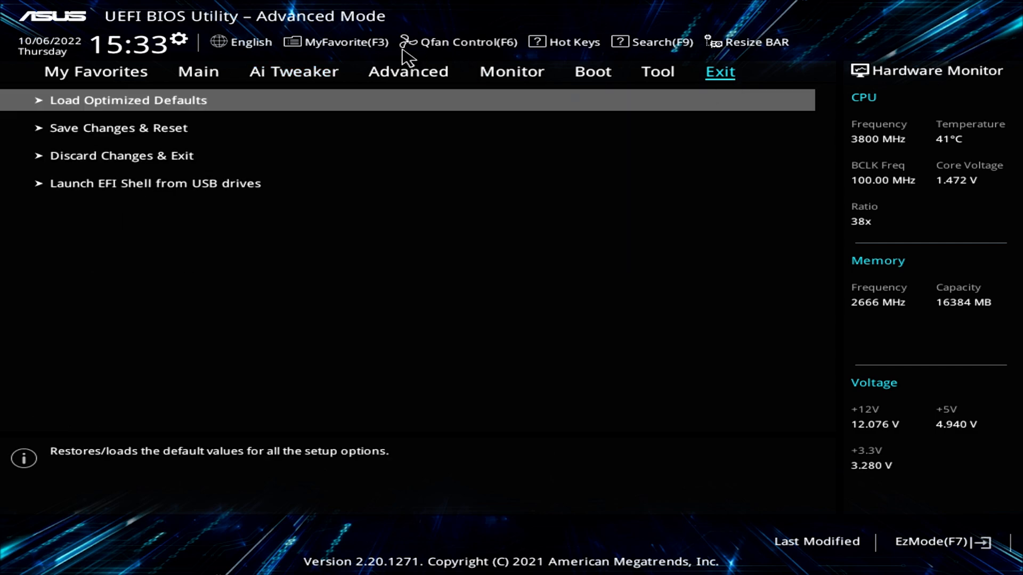